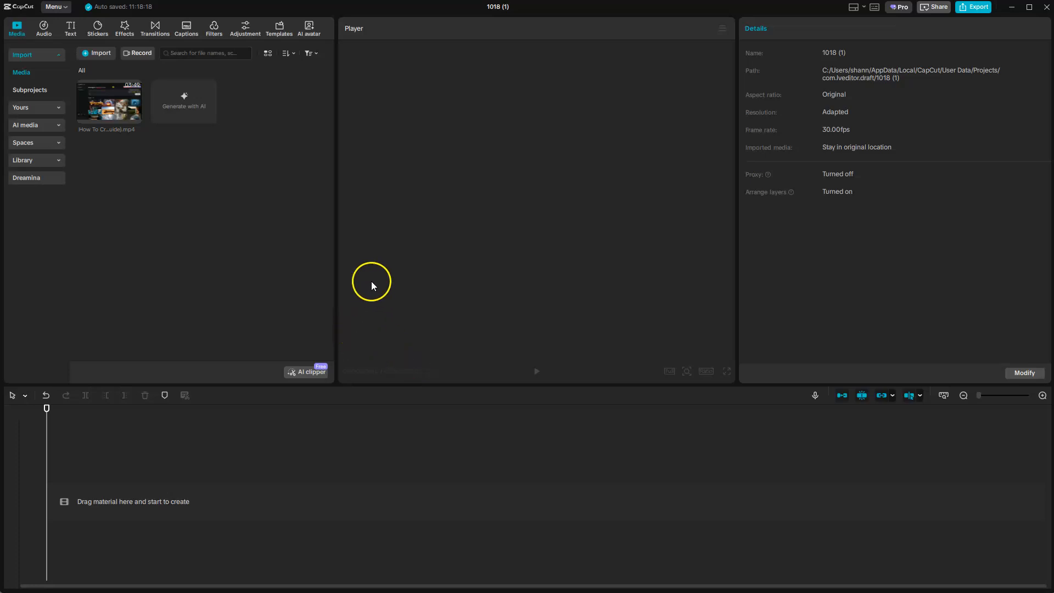
mouse_move(299, 249)
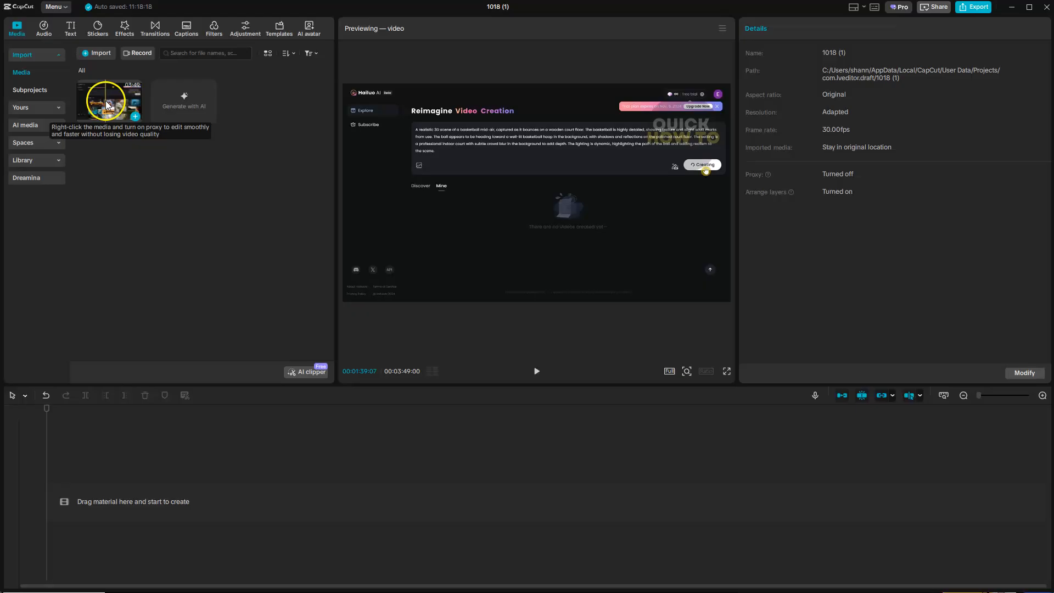
Place the Hailuo AI full-guide clip on the timeline and select it
left_click_drag(110, 101, 269, 498)
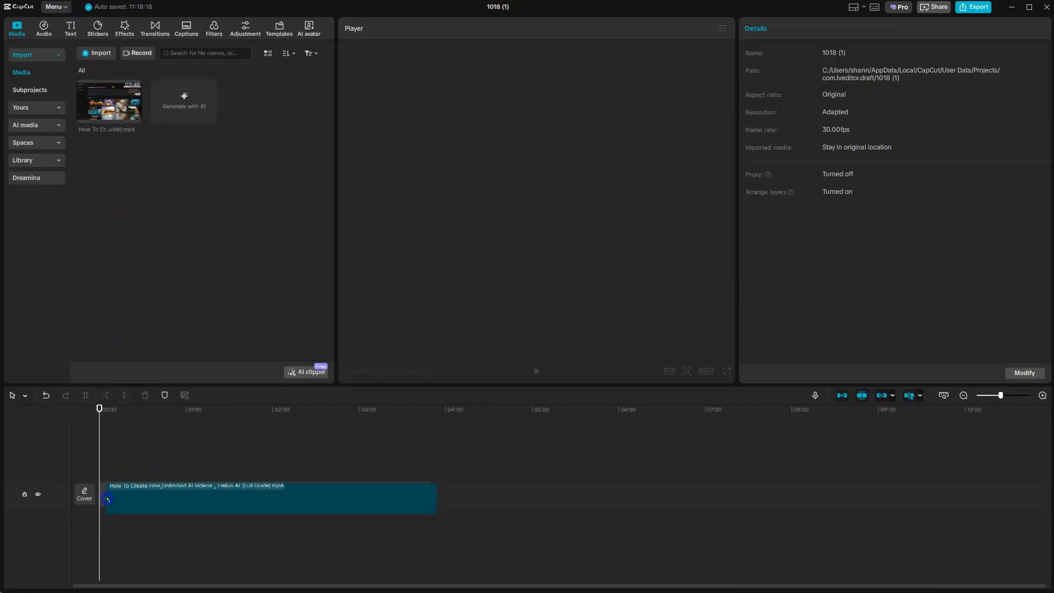
left_click(133, 498)
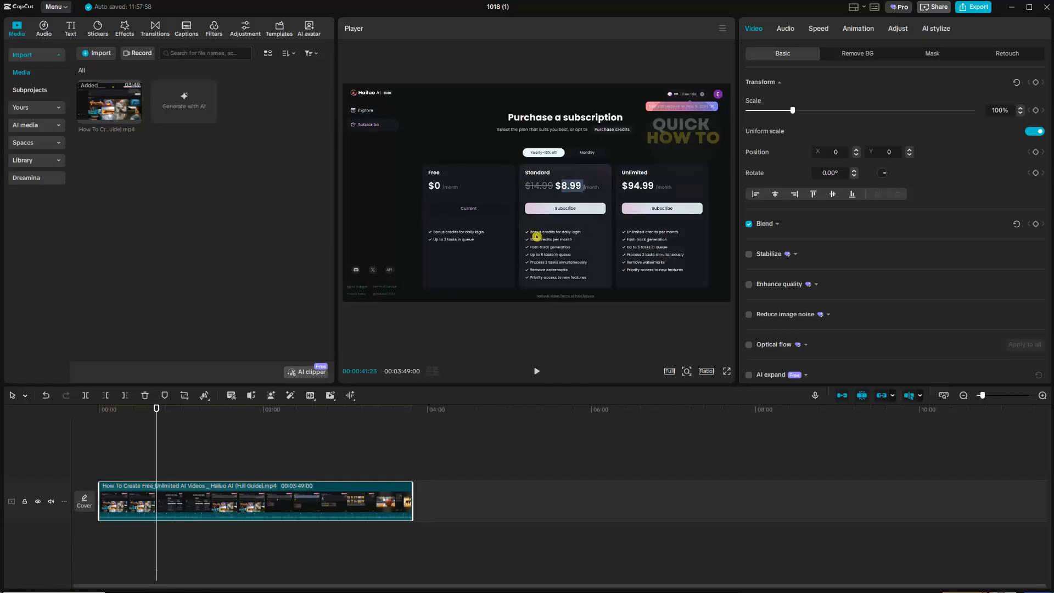
left_click(136, 499)
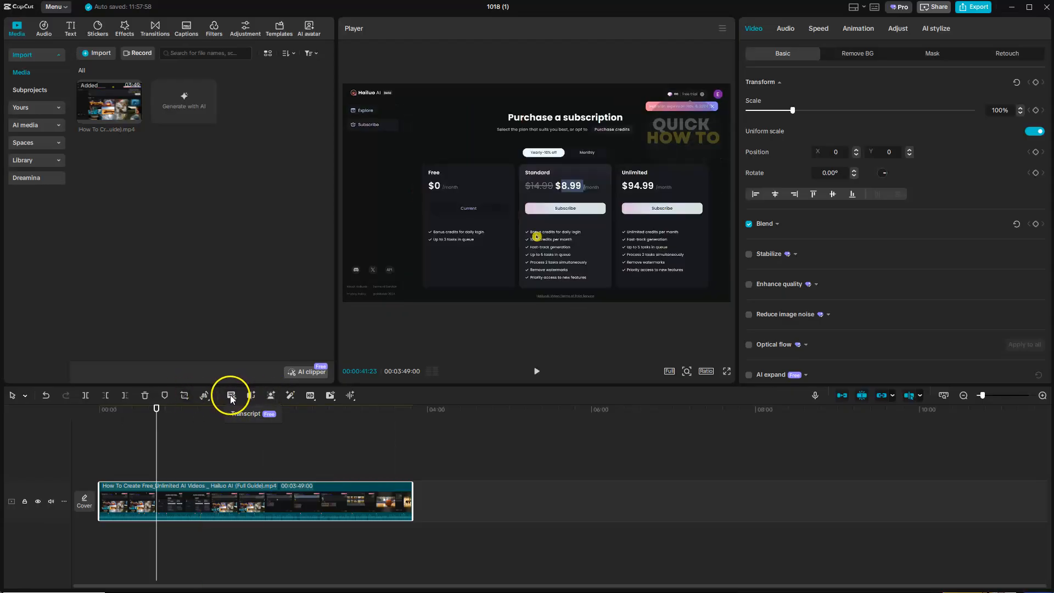
Generate a transcript of the clip's speech in the Transcript panel
left_click(231, 395)
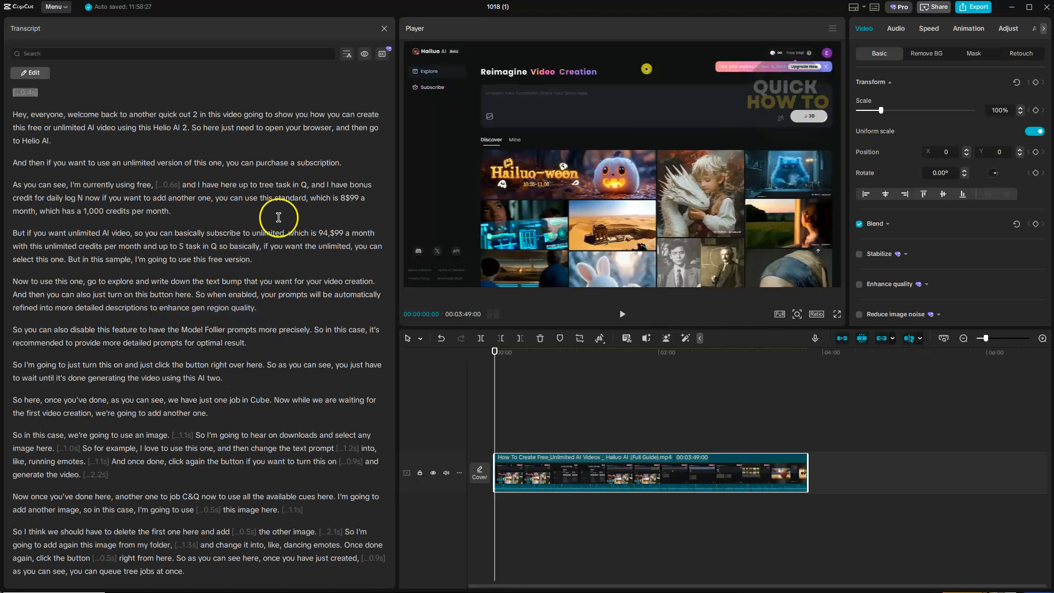
mouse_move(363, 58)
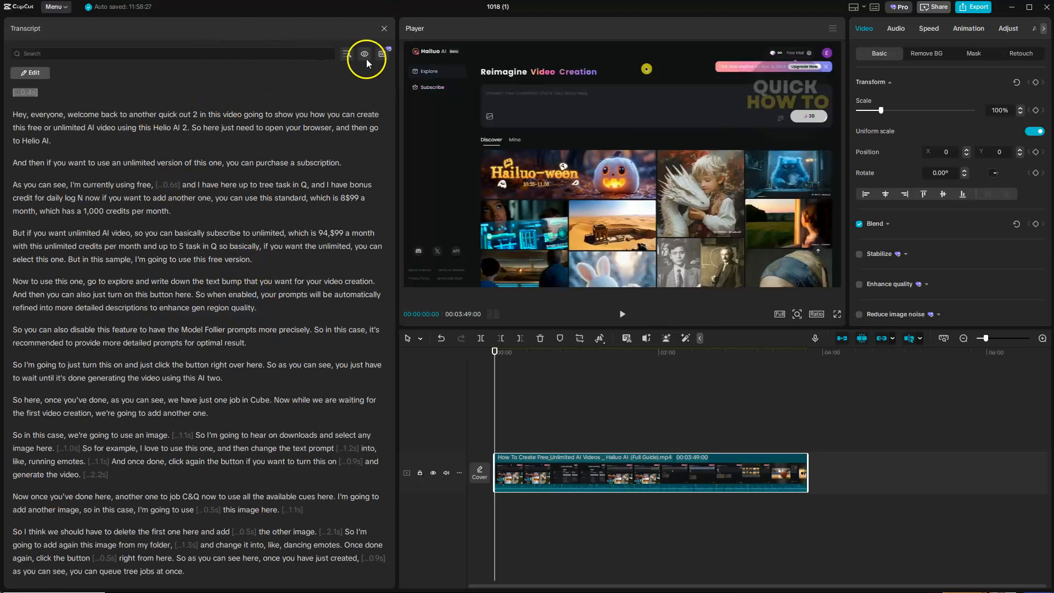
mouse_move(347, 54)
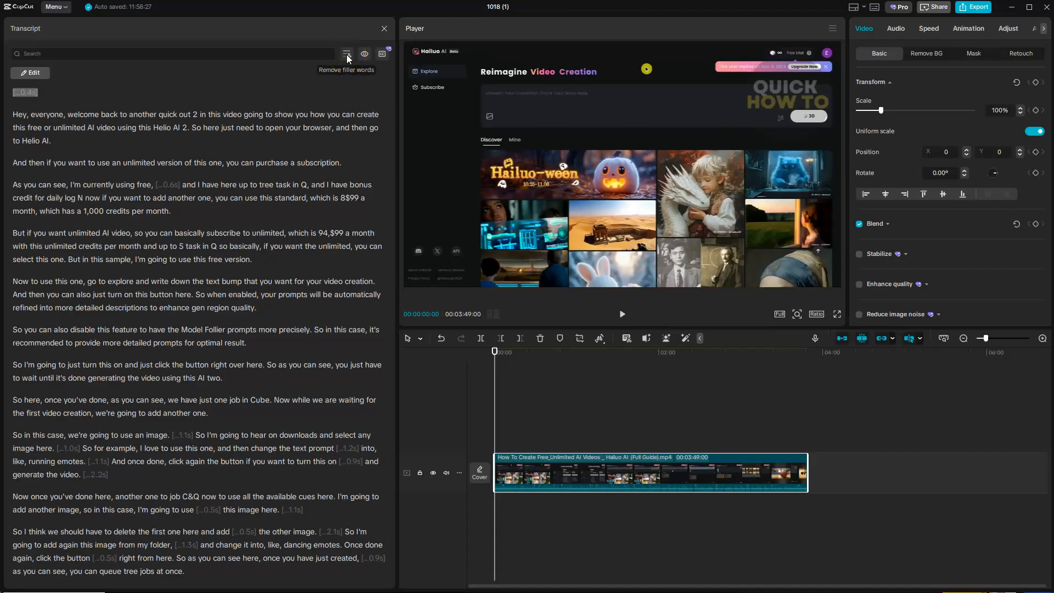
Detect filler words and expand the breakdown of hesitations, repetitions and pauses
left_click(346, 53)
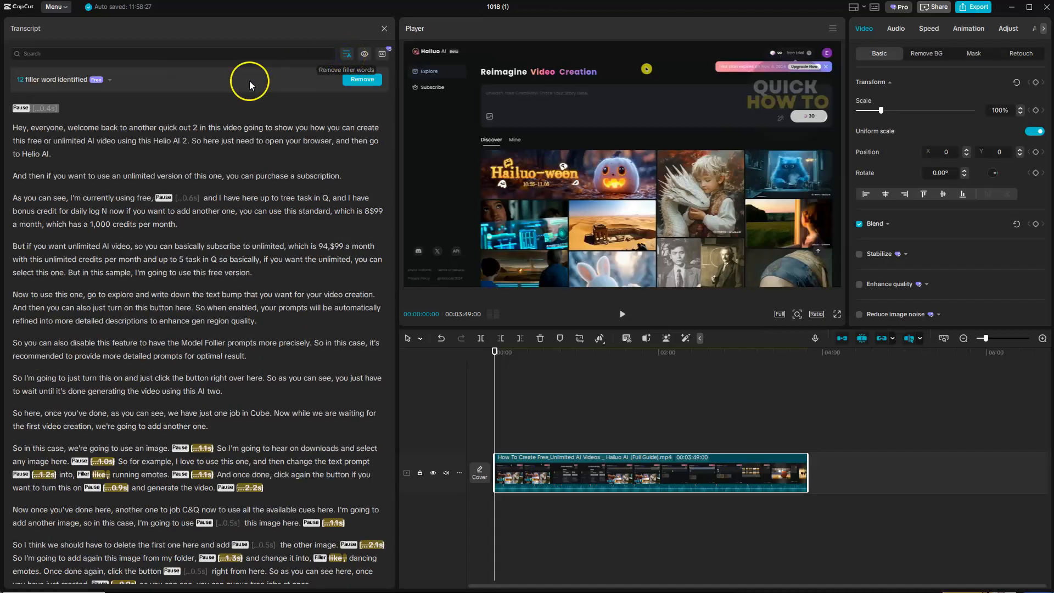
mouse_move(96, 83)
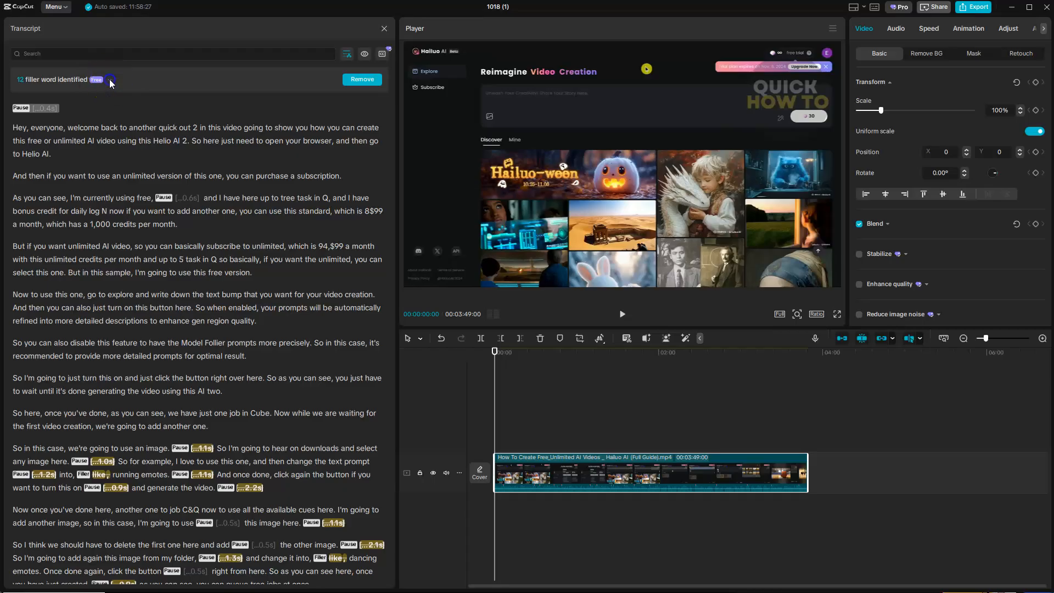
left_click(110, 81)
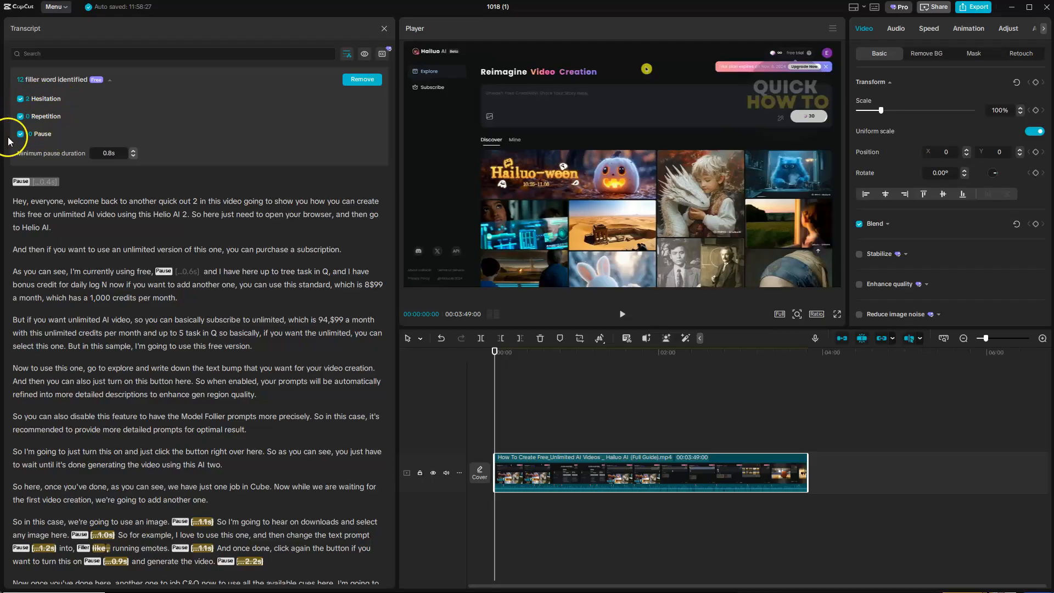
Lower the minimum pause duration to 0.7s and remove the flagged filler words
left_click(21, 134)
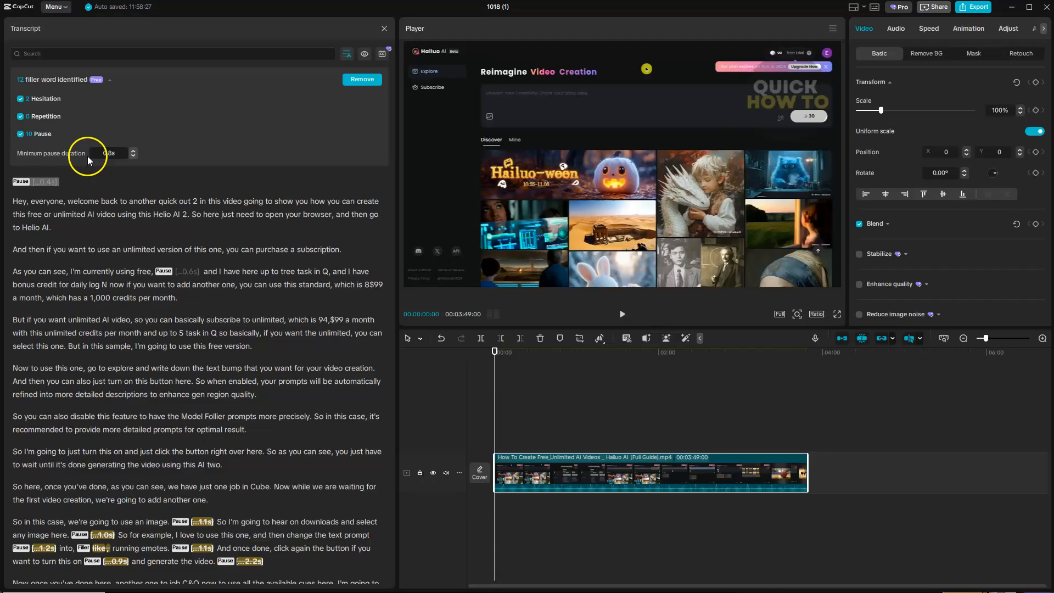
left_click(110, 153)
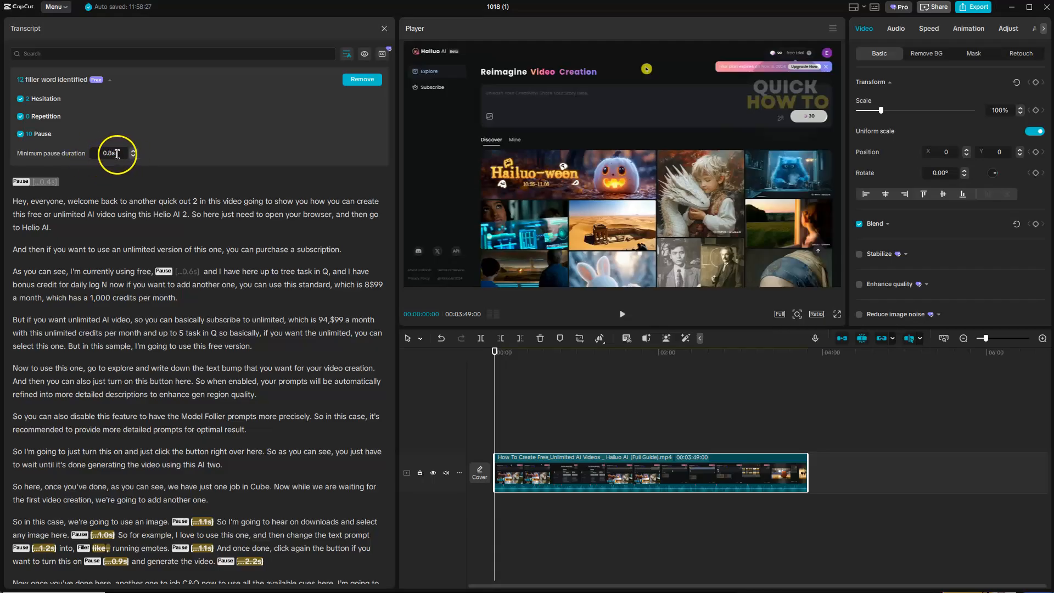
left_click(133, 157)
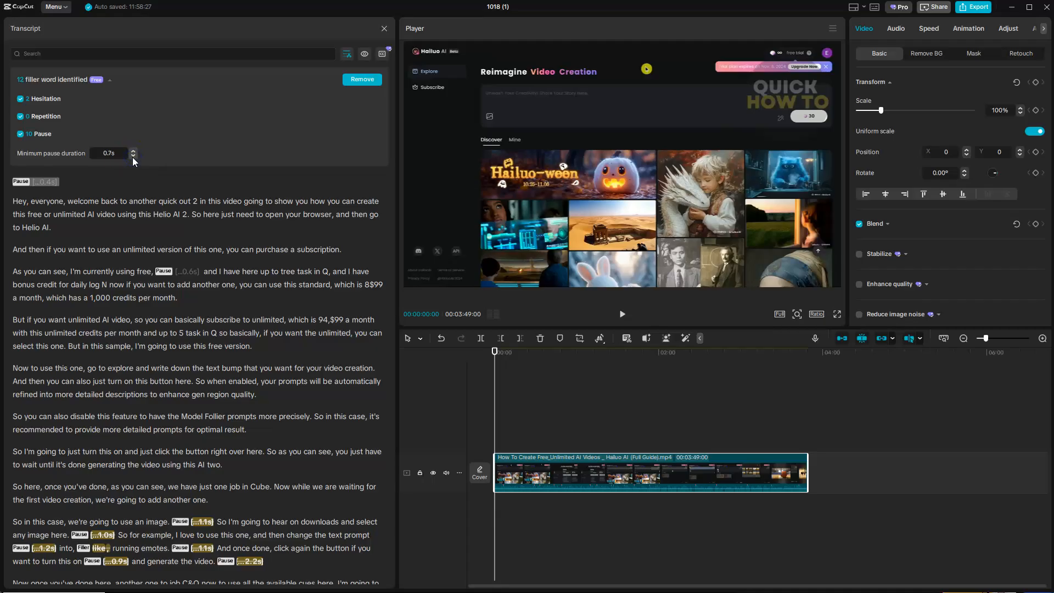
left_click(359, 79)
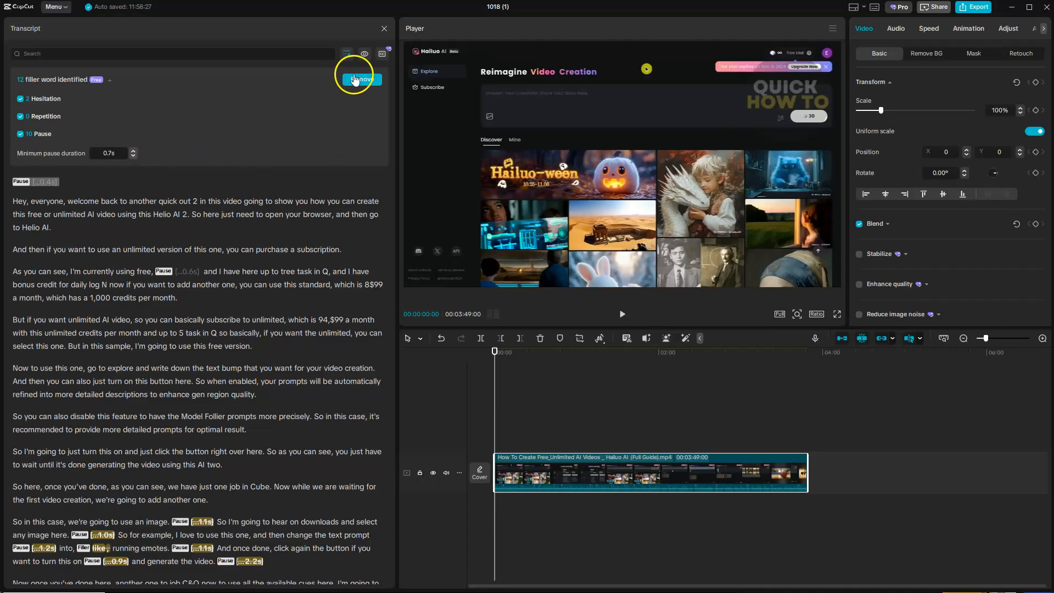